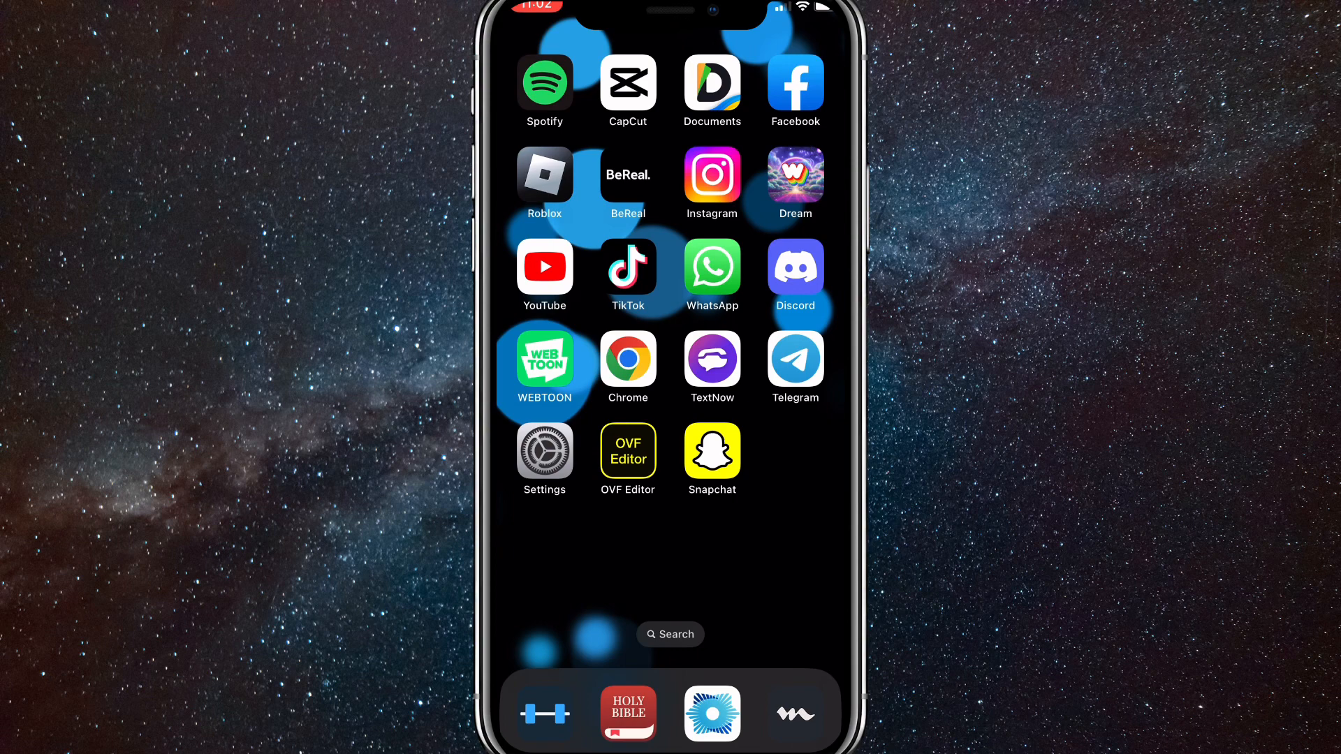
Step: Launch Snapchat and go to Memories' My Eyes Only section, which asks for its passcode
{"action": "left_click", "coordinate": [712, 451]}
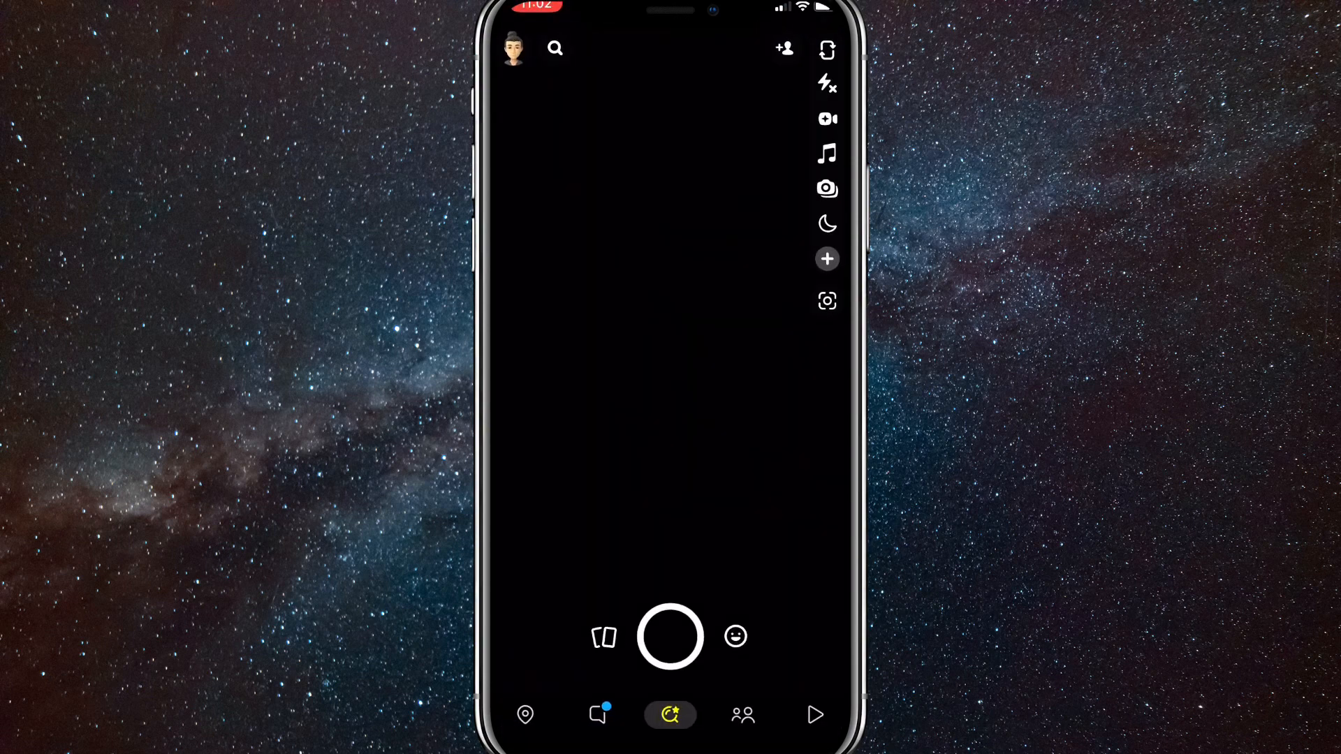
{"action": "left_click", "coordinate": [603, 637]}
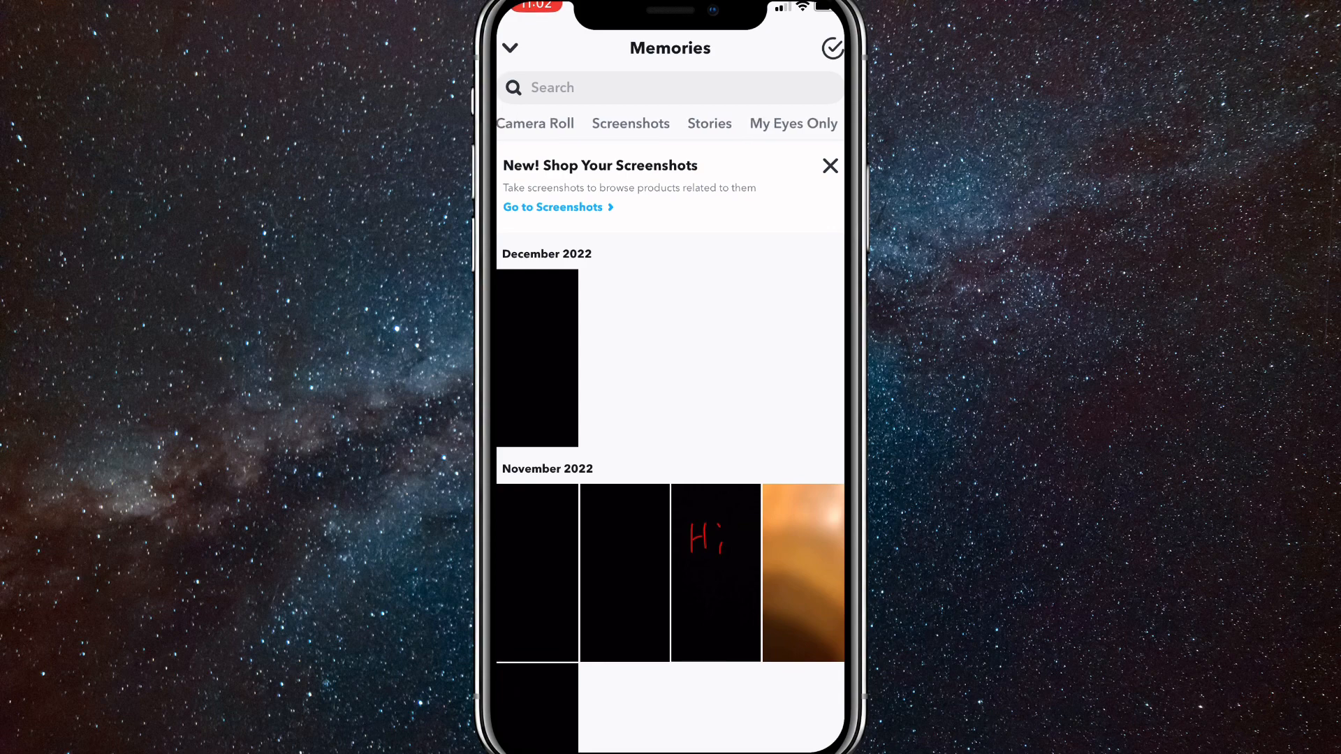
{"action": "left_click", "coordinate": [793, 123]}
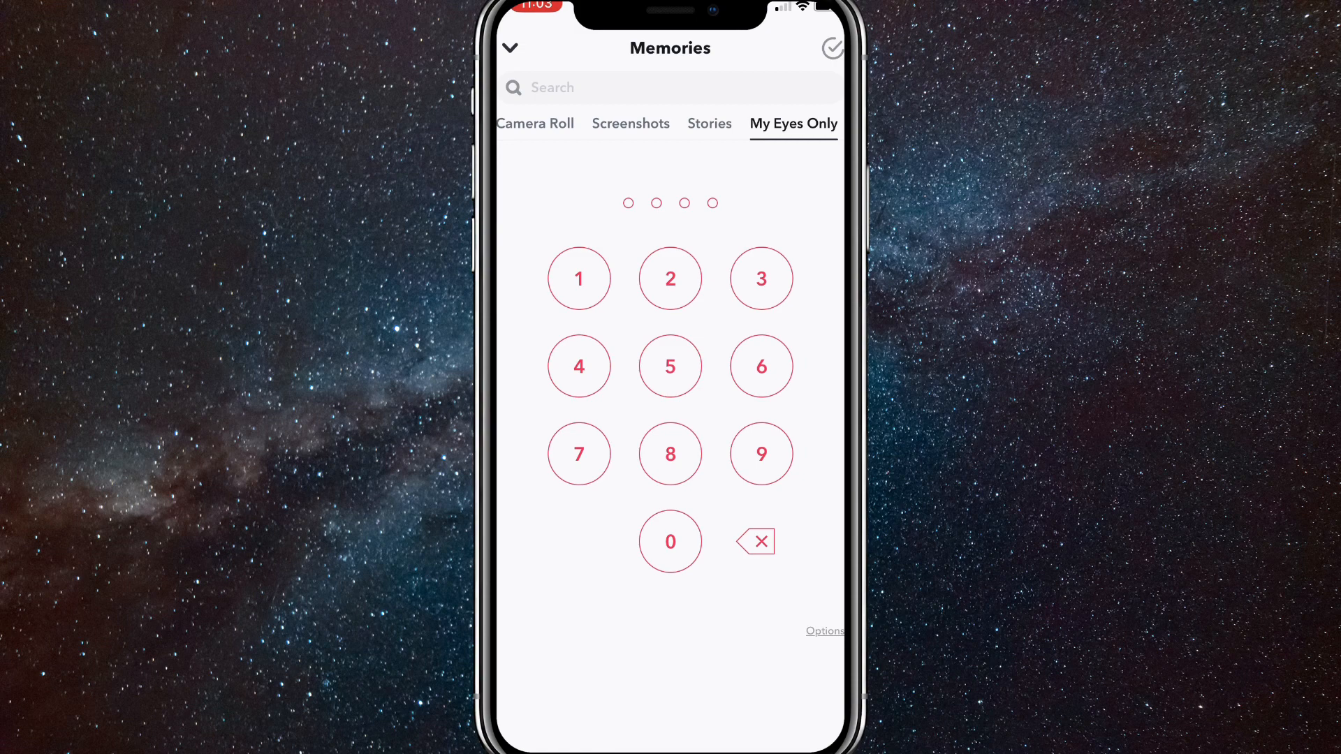
Step: From the passcode Options, view the Change Passcode screen and back out of it
{"action": "left_click", "coordinate": [823, 631]}
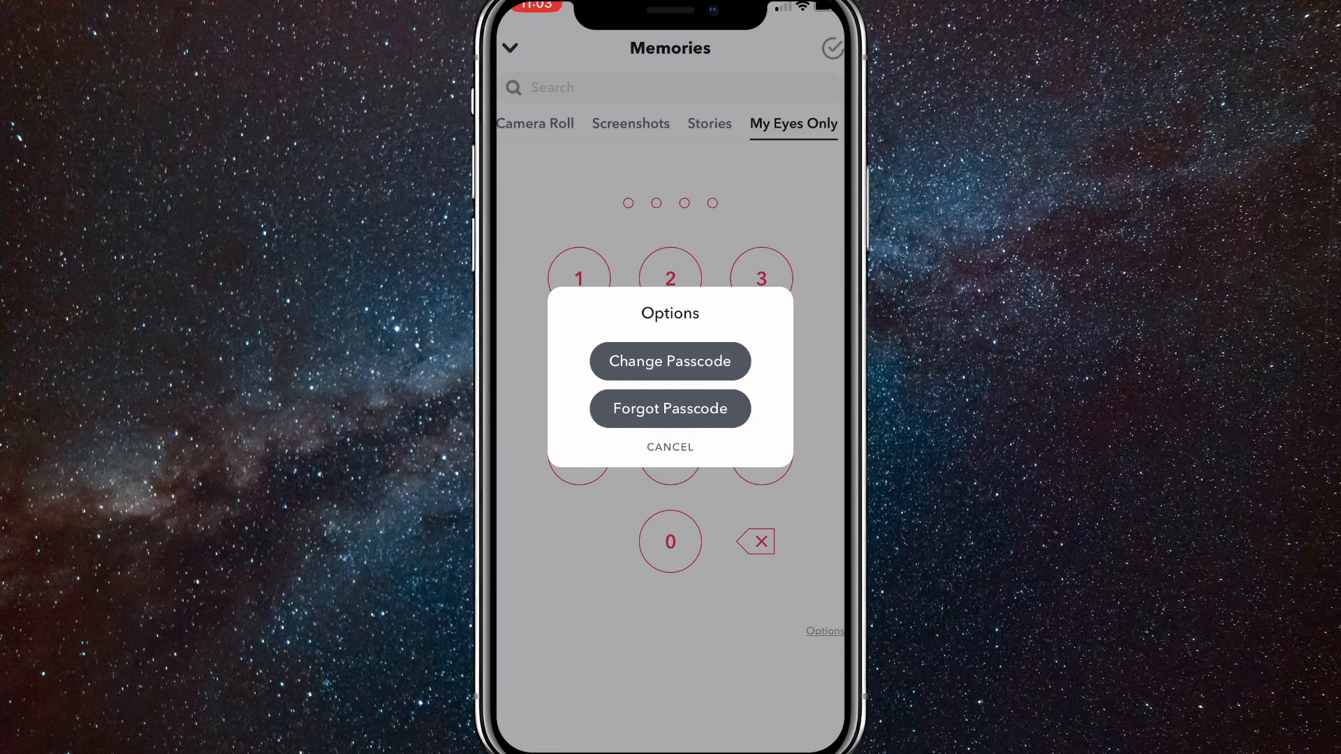
{"action": "left_click", "coordinate": [669, 361]}
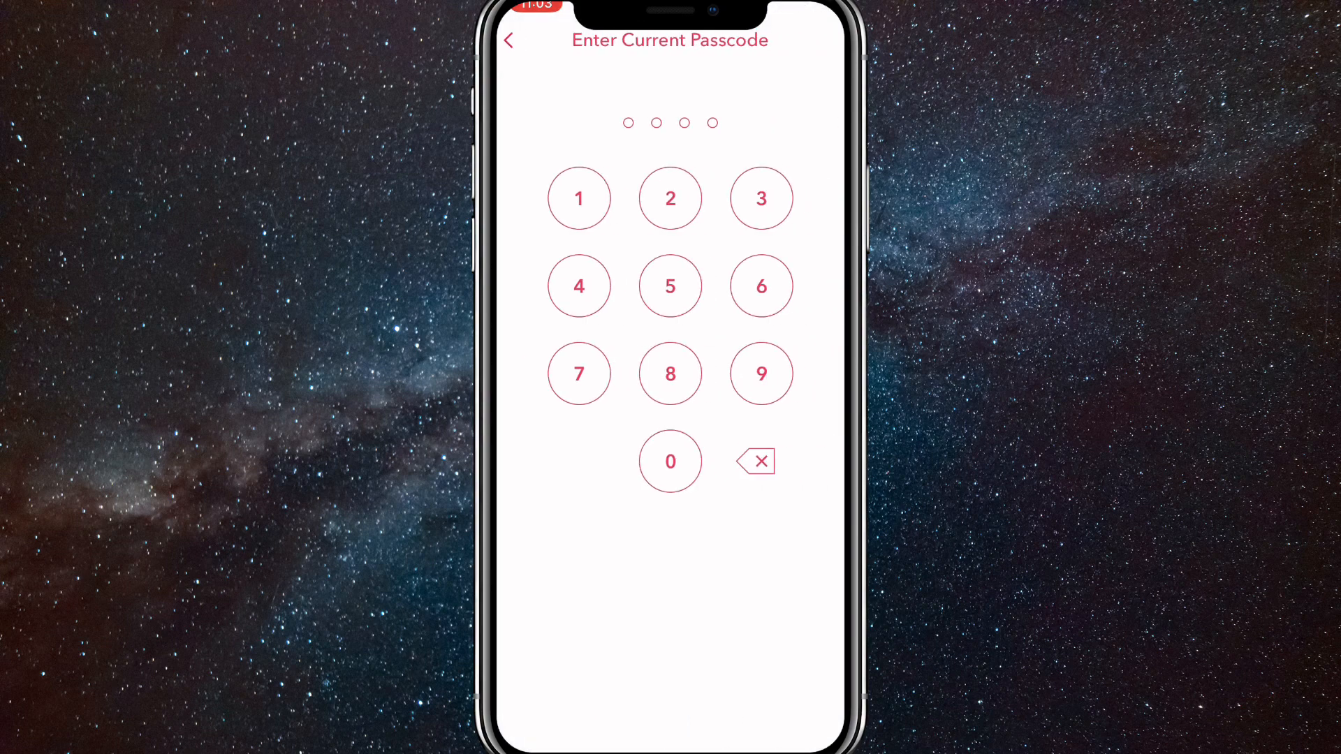
{"action": "left_click", "coordinate": [824, 631]}
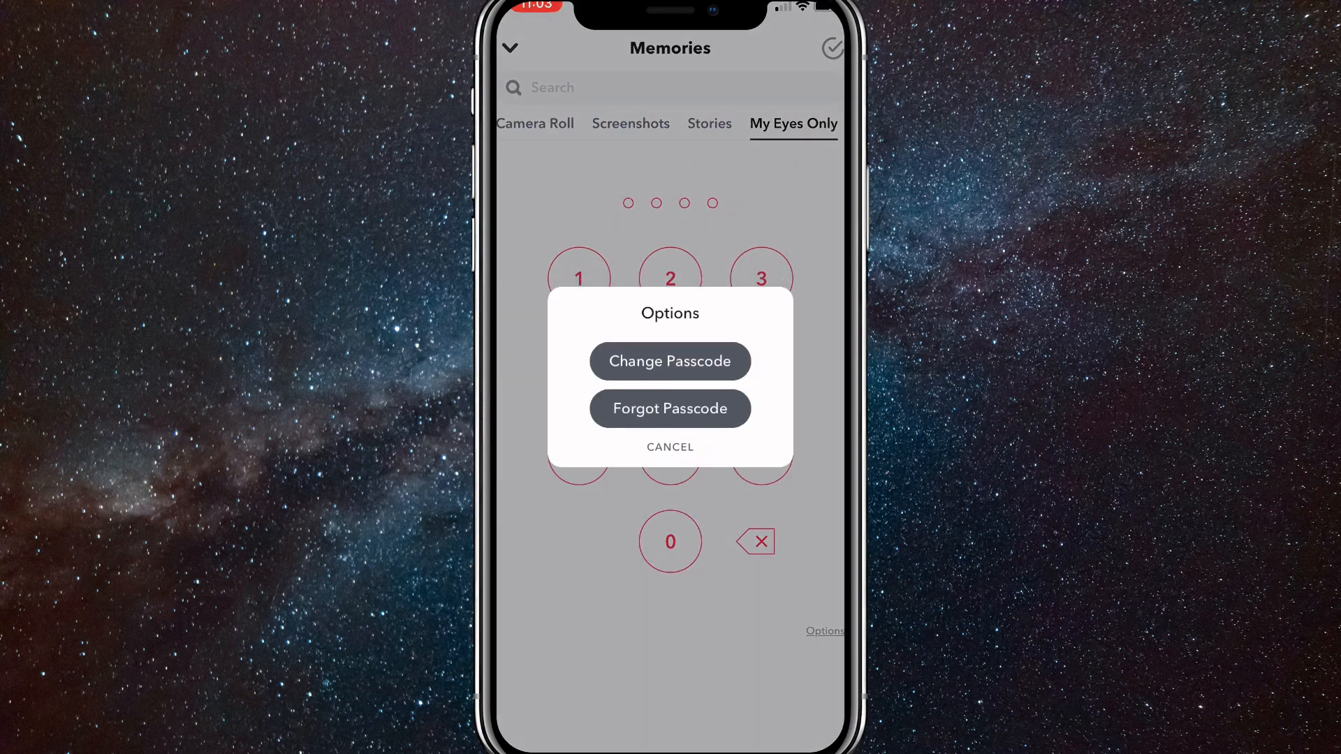
Step: View the Forgot Passcode account-password prompt, cancel it, and close Memories to the camera
{"action": "left_click", "coordinate": [670, 408]}
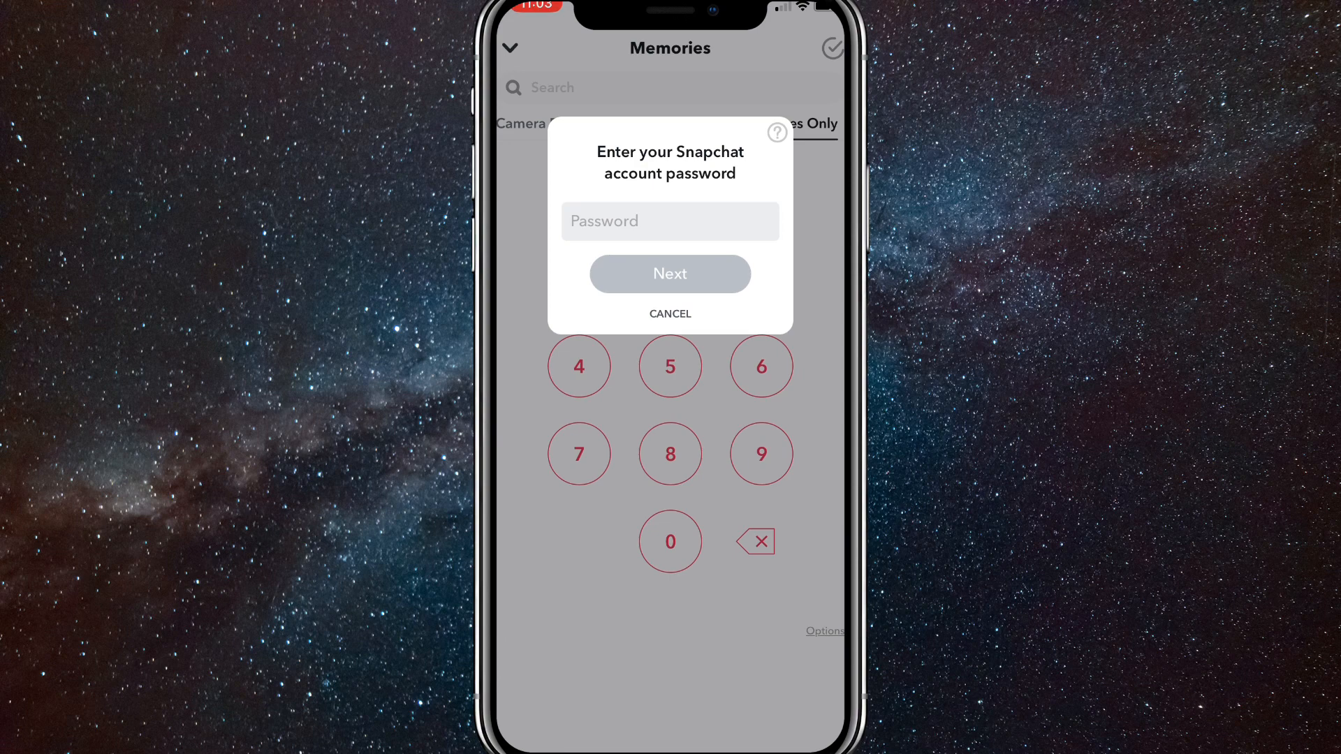
{"action": "left_click", "coordinate": [670, 313]}
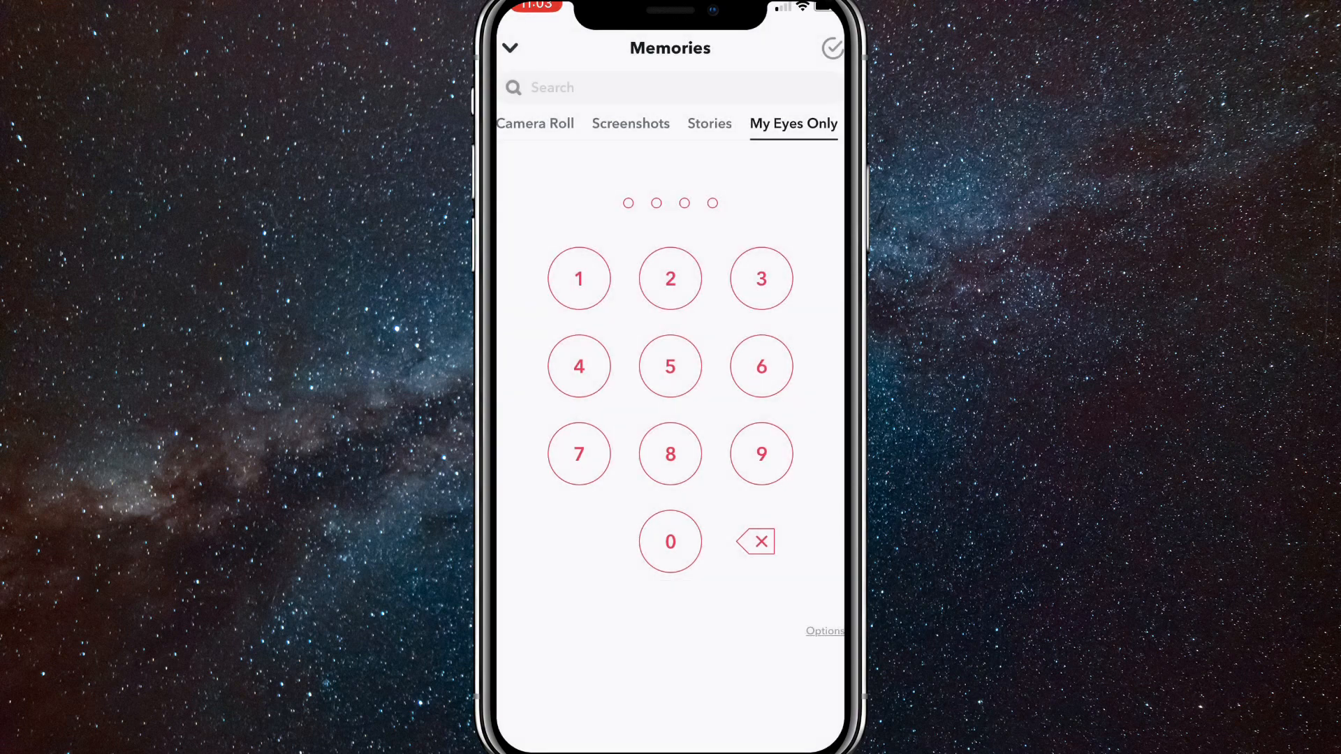
{"action": "left_click", "coordinate": [510, 48]}
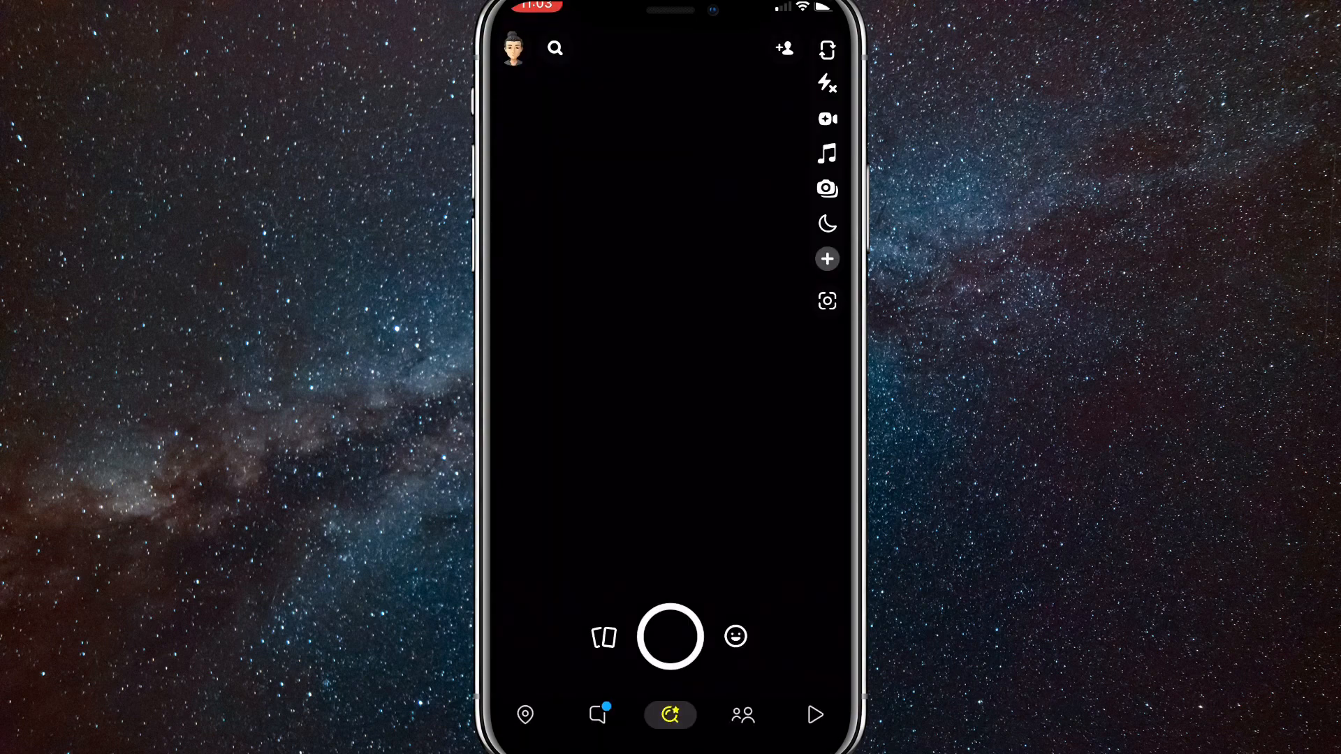